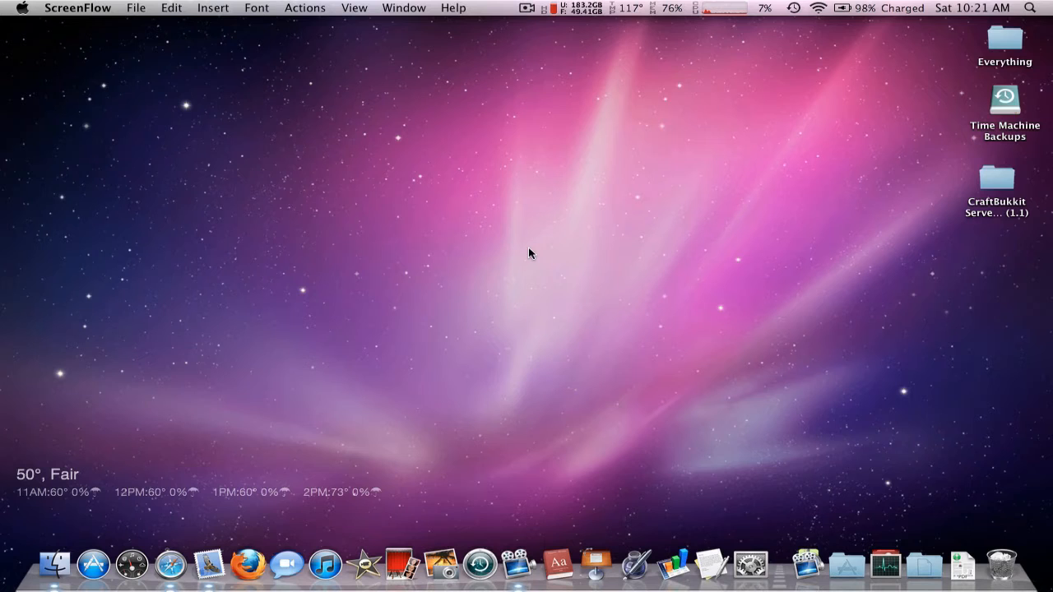
pyautogui.moveTo(174, 434)
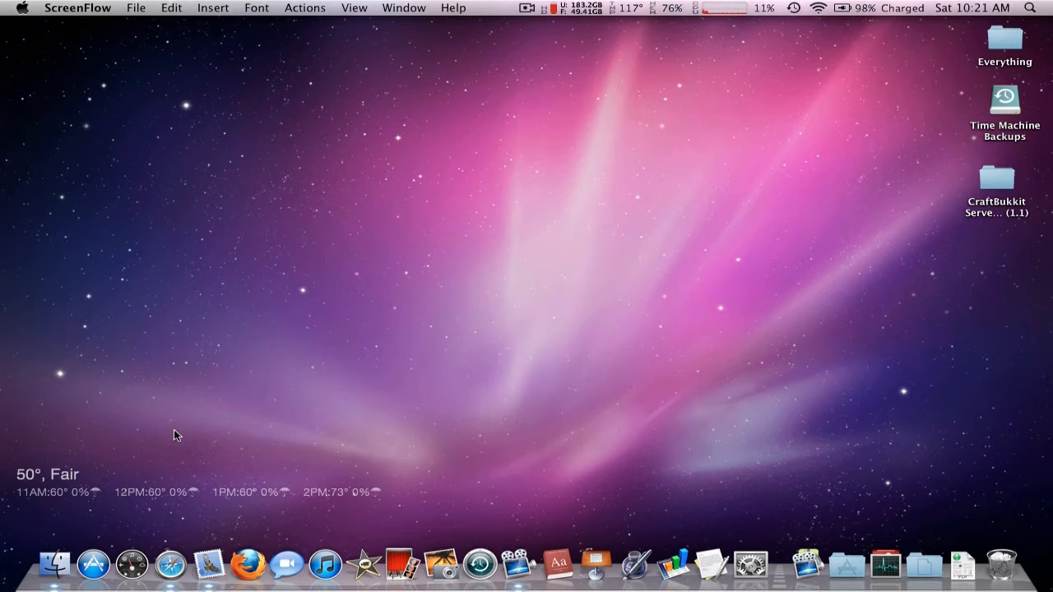
# Browse the dev-CraftBukkit build history down to build #1708 and back to the summary.
pyautogui.click(130, 566)
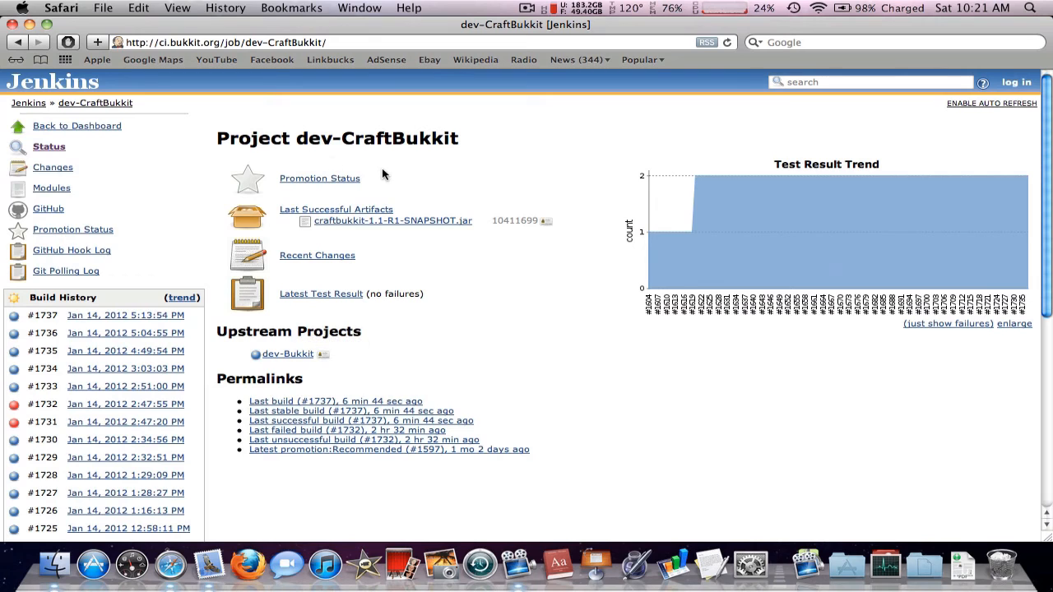
pyautogui.moveTo(162, 218)
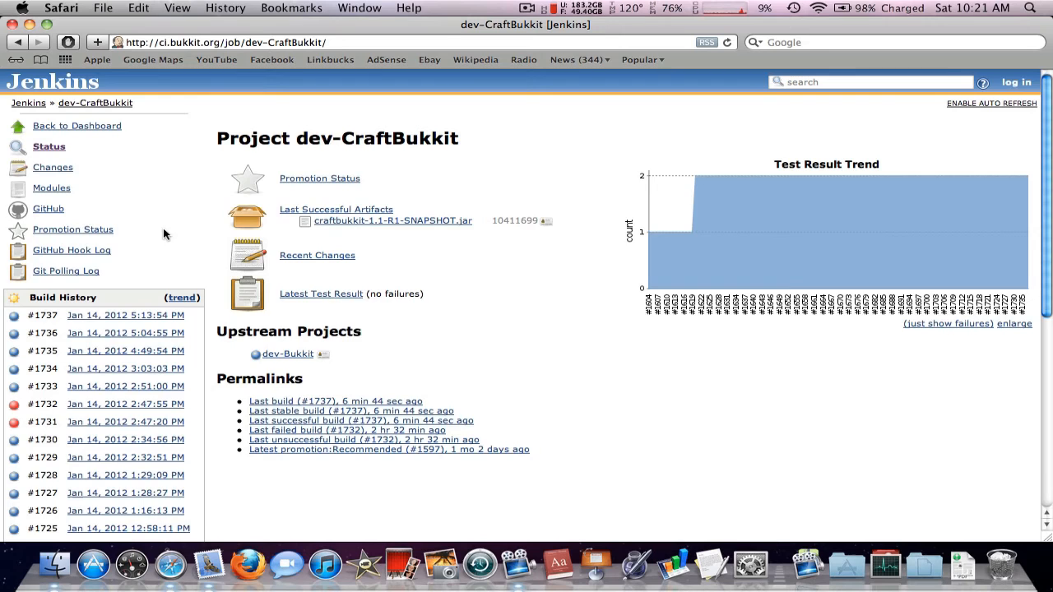
pyautogui.scroll(-3)
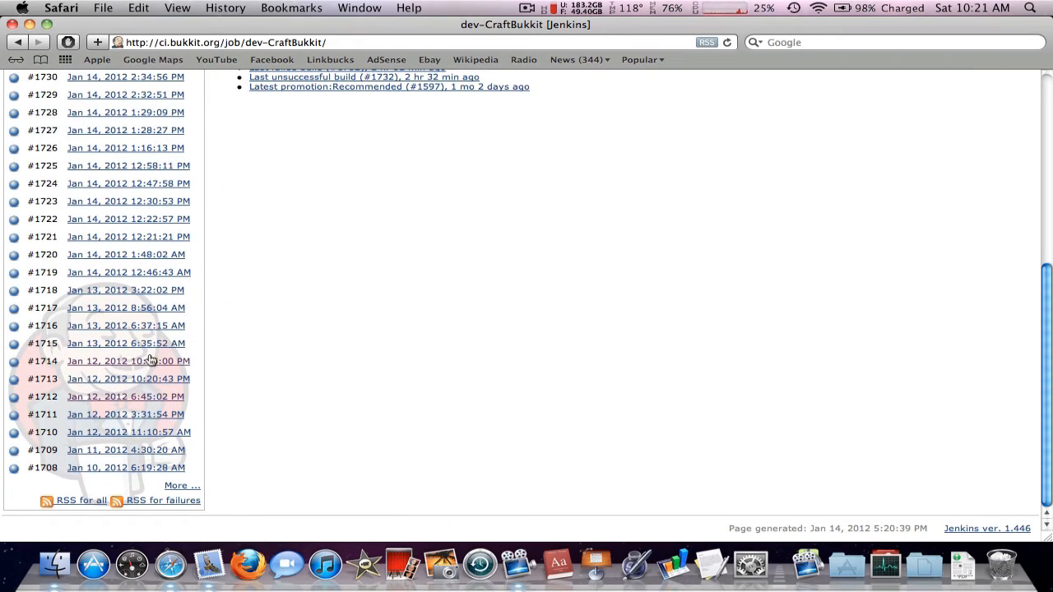
pyautogui.moveTo(349, 395)
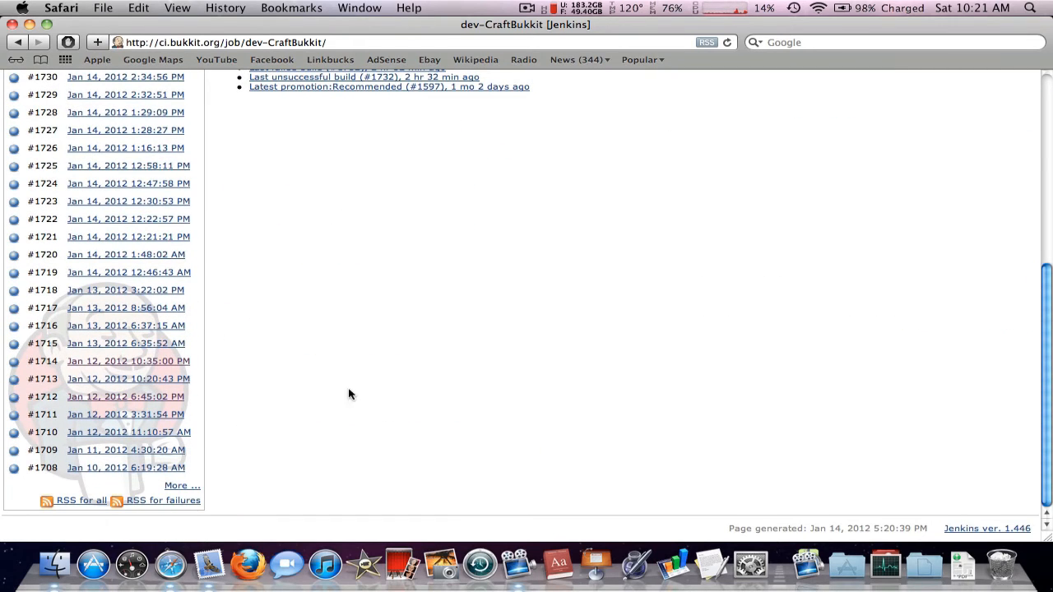
pyautogui.scroll(3)
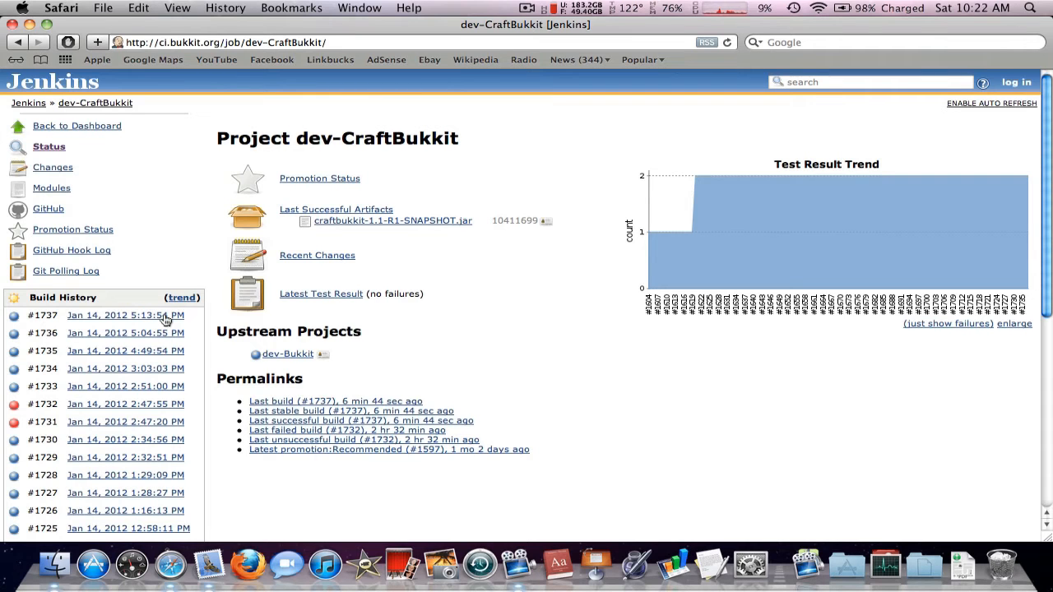
pyautogui.click(124, 316)
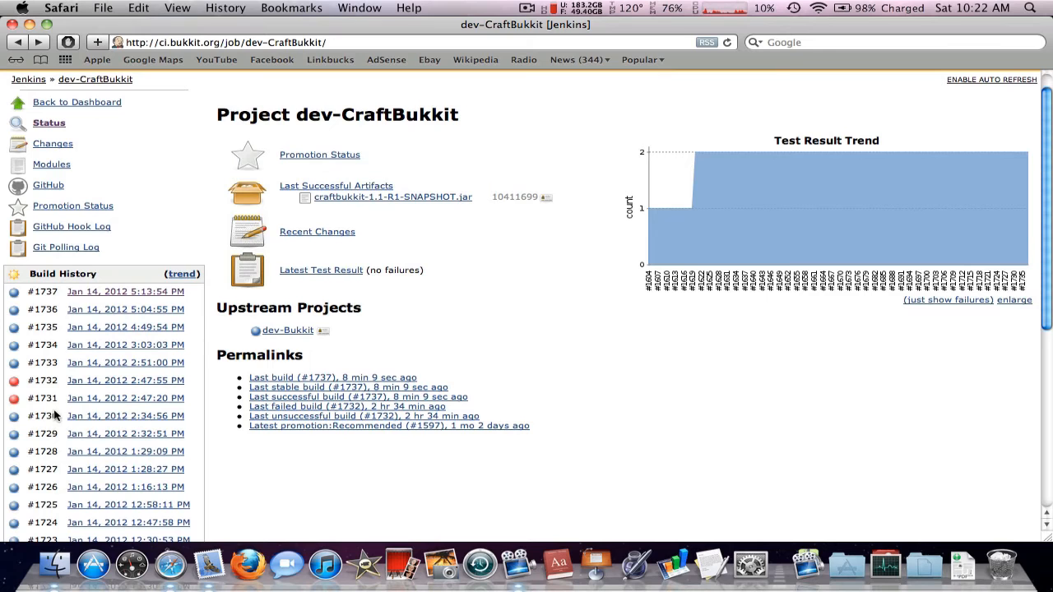
pyautogui.moveTo(13, 398)
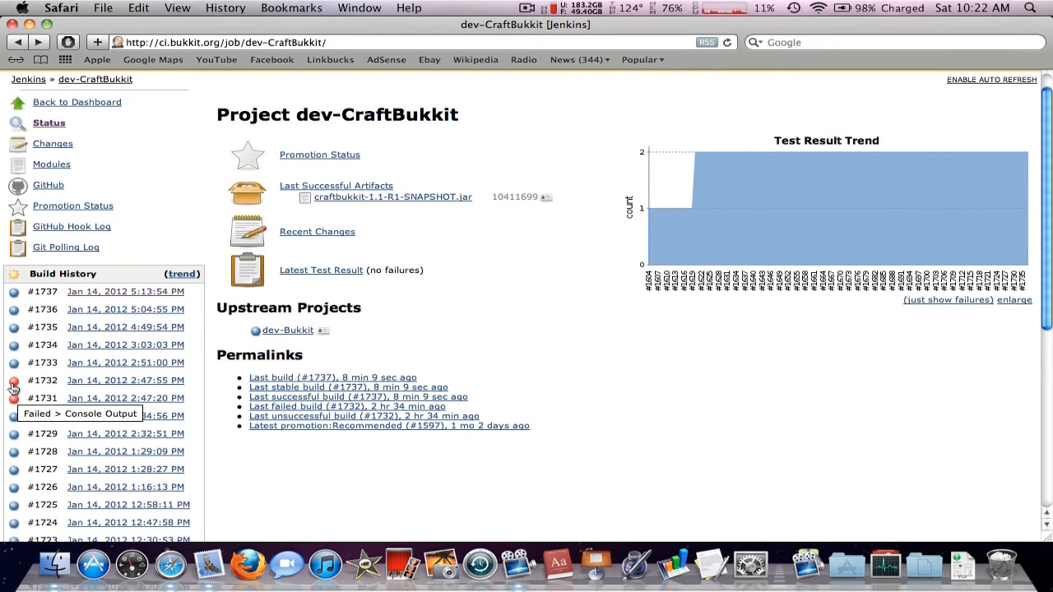
pyautogui.moveTo(128, 387)
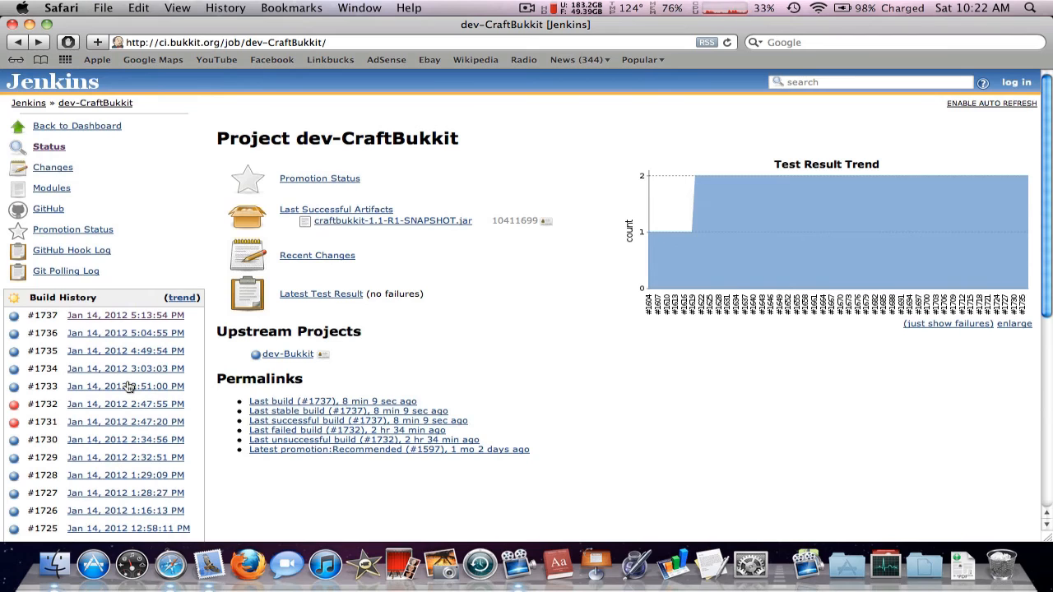
pyautogui.moveTo(105, 322)
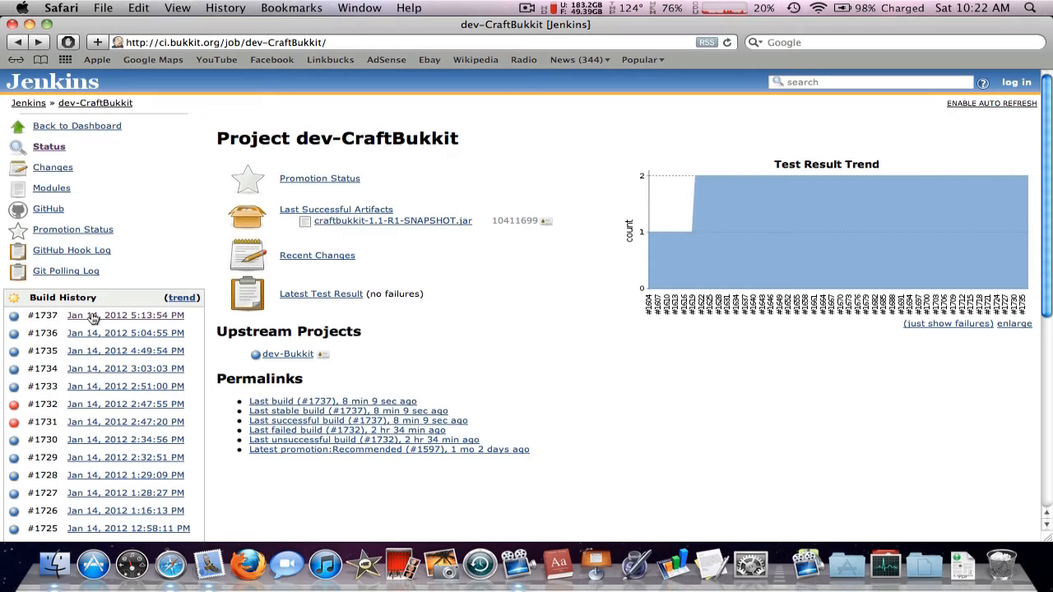
# Download the craftbukkit-1.1-R1-SNAPSHOT.jar artifact from build #1737.
pyautogui.click(113, 316)
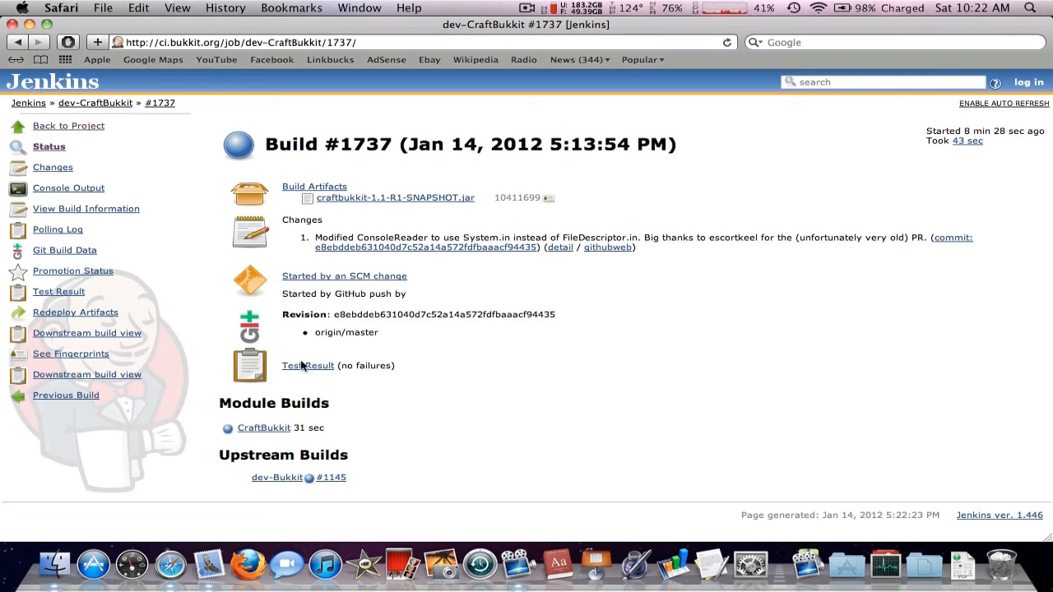
pyautogui.moveTo(355, 257)
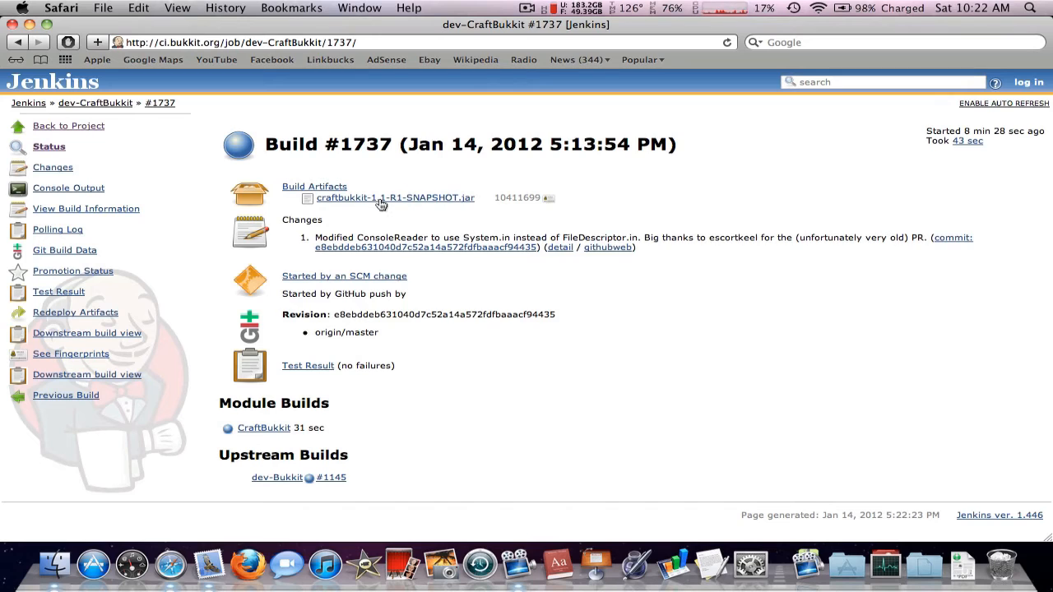
pyautogui.click(395, 198)
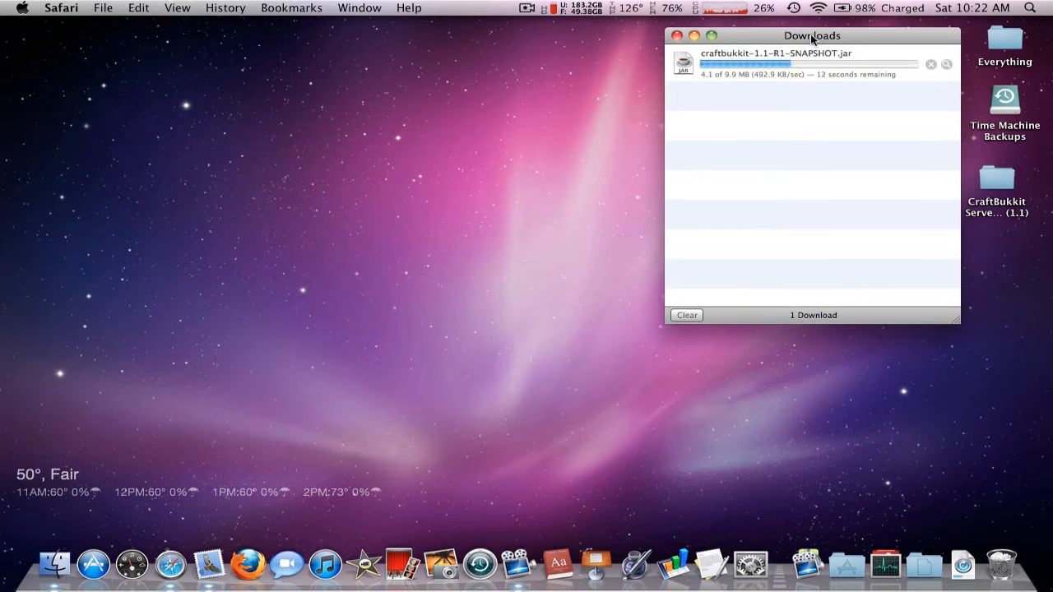
# Let the 9.9 MB jar download finish and close the downloads list.
pyautogui.moveTo(813, 36); pyautogui.dragTo(796, 32)
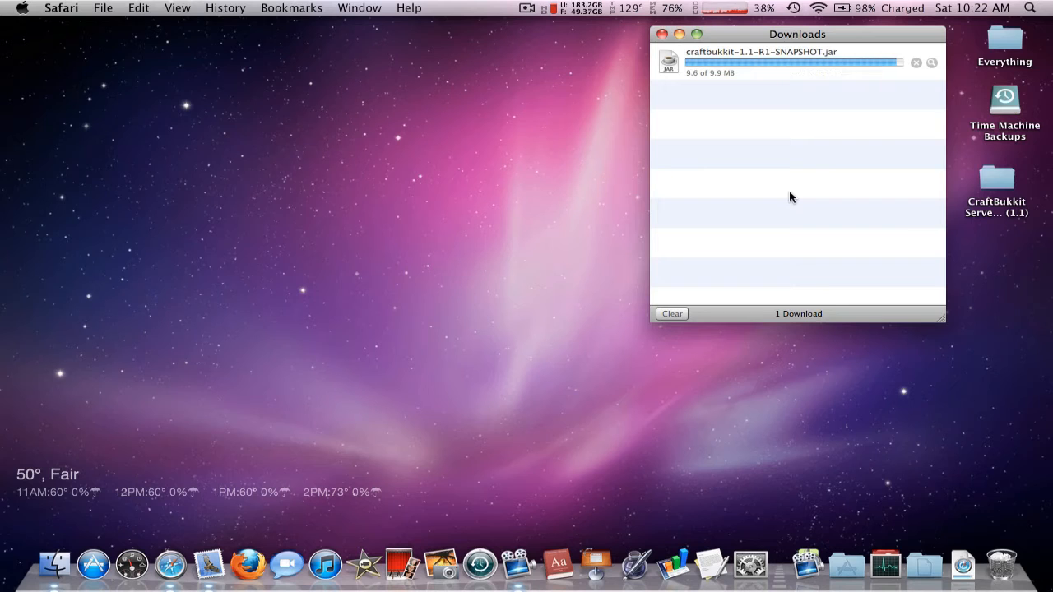
pyautogui.click(671, 313)
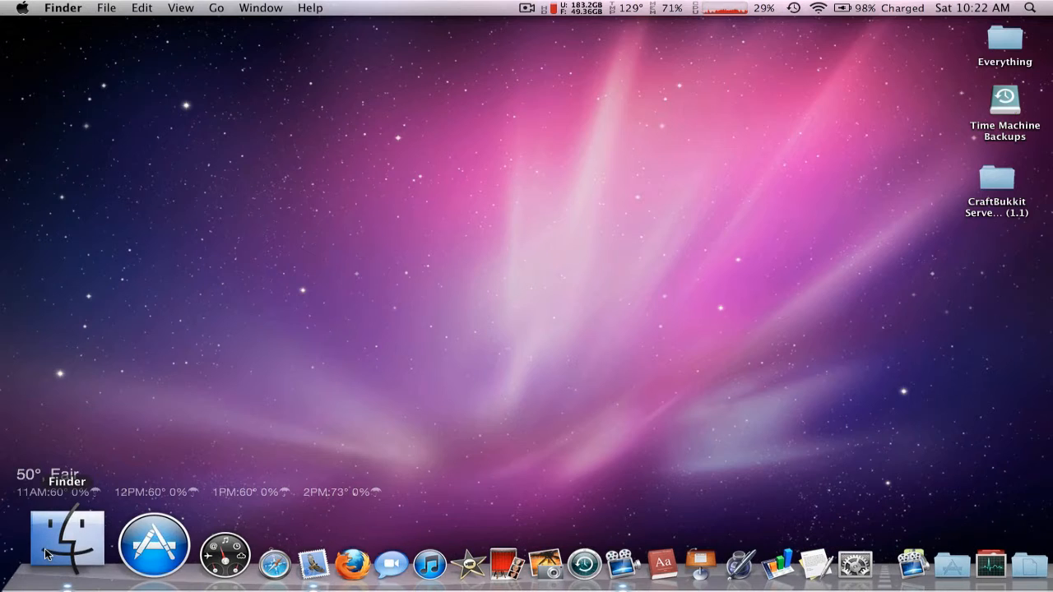
# Navigate from the home folder into Downloads to reach the downloaded jar.
pyautogui.click(66, 541)
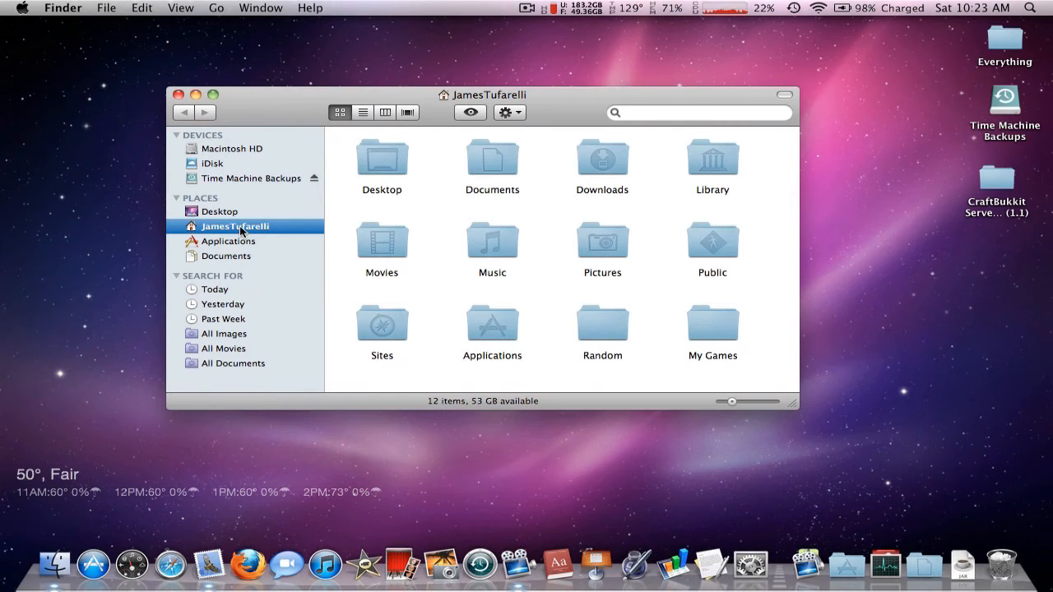
pyautogui.click(602, 156)
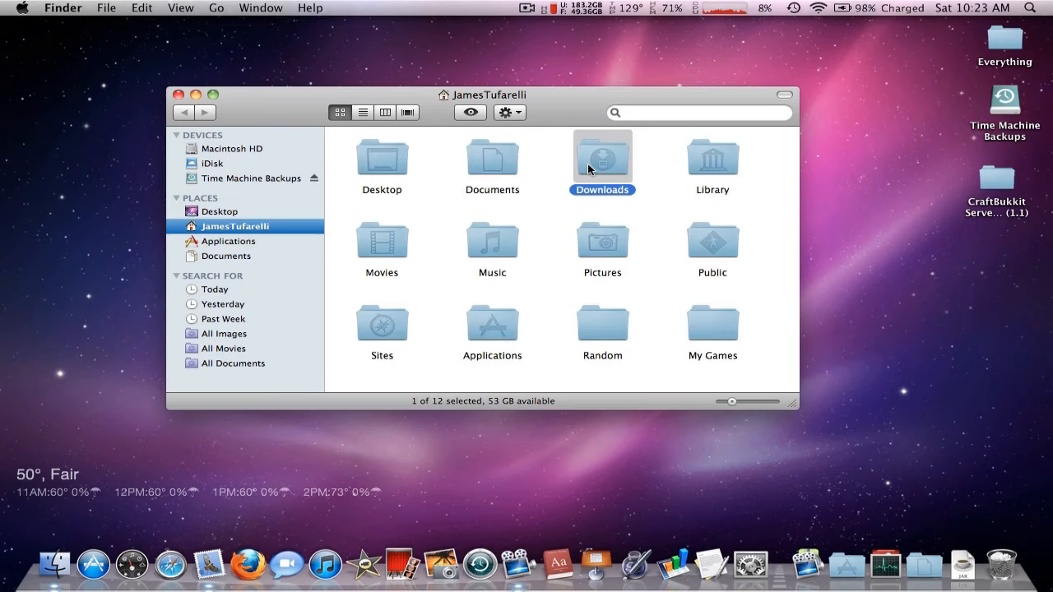
pyautogui.doubleClick(603, 157)
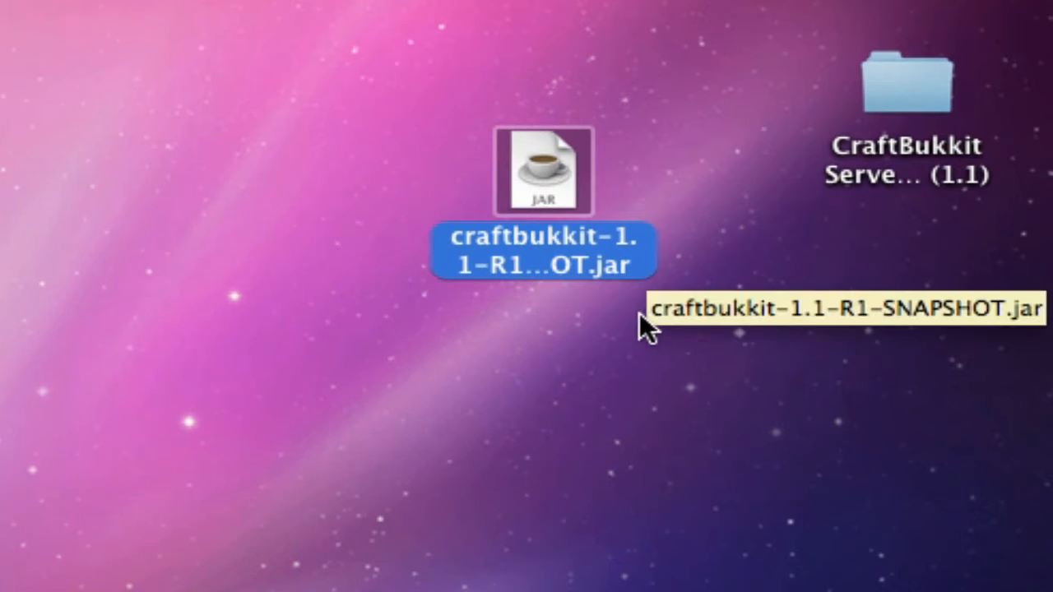
pyautogui.moveTo(547, 201)
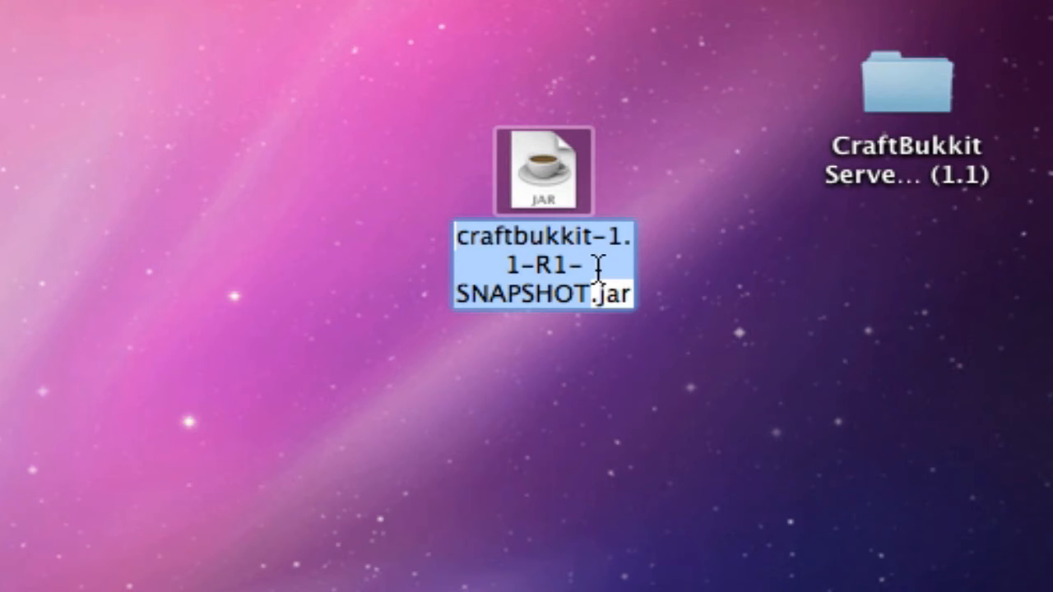
# Rename craftbukkit-1.1-R1-SNAPSHOT.jar on the desktop to craftbukkit.jar.
pyautogui.click(579, 293)
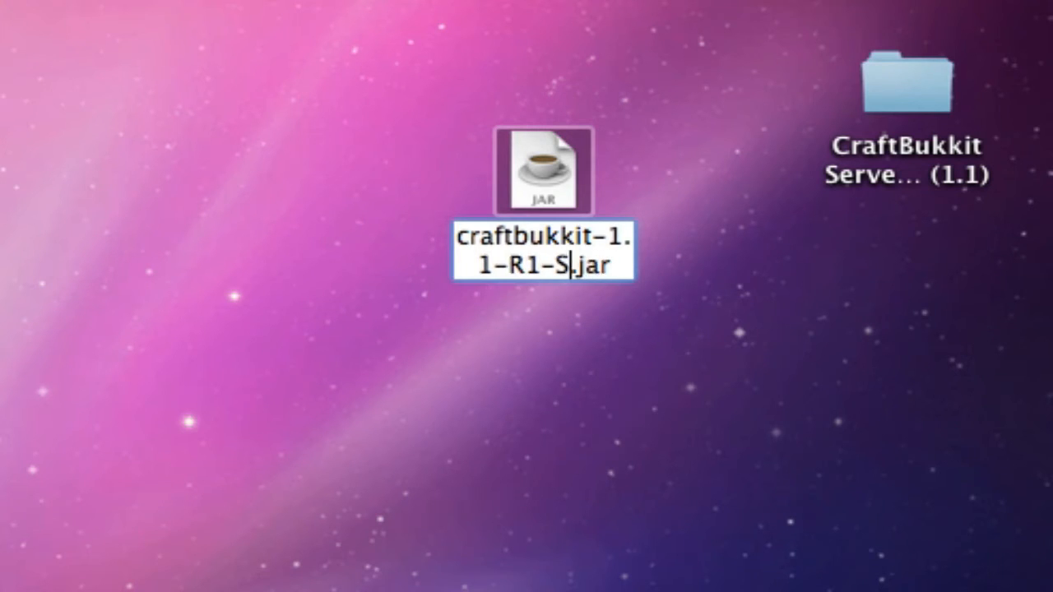
pyautogui.write('craftbukkit.jar')
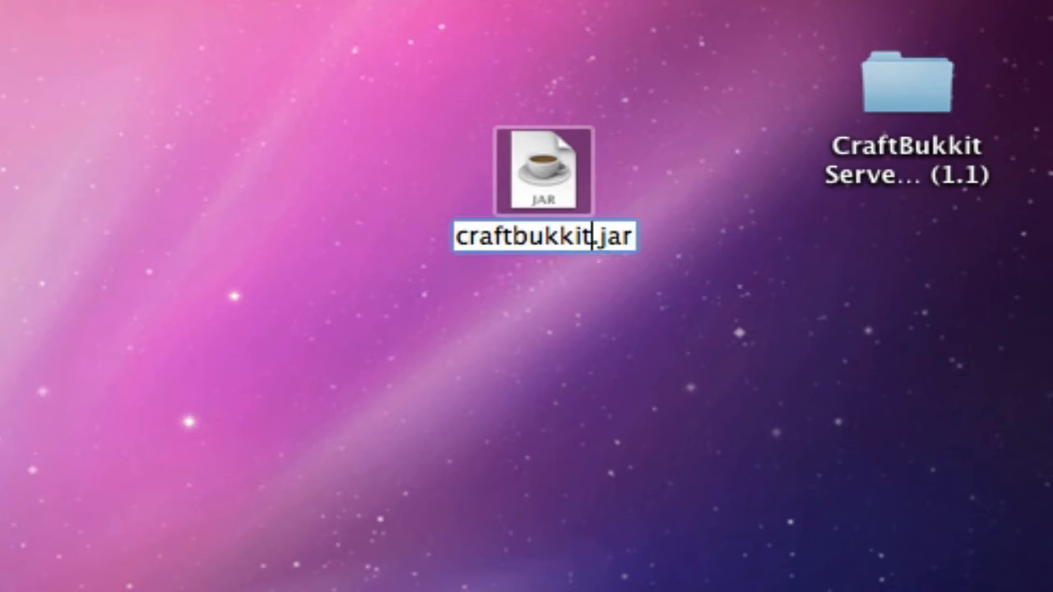
pyautogui.click(607, 349)
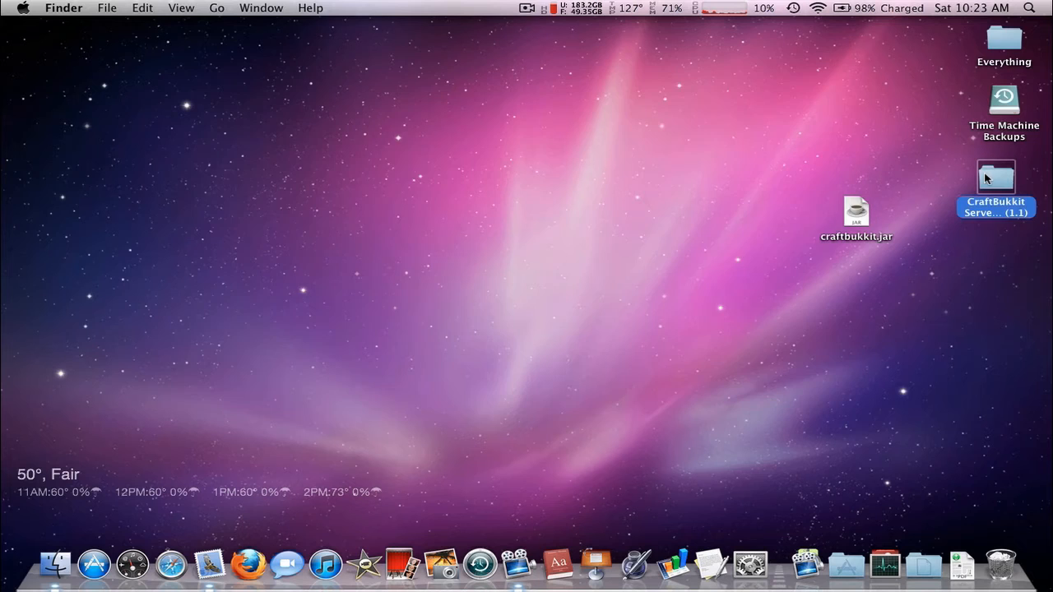
# Move craftbukkit.jar into the Server folder beside Start.command and server.properties.
pyautogui.doubleClick(998, 175)
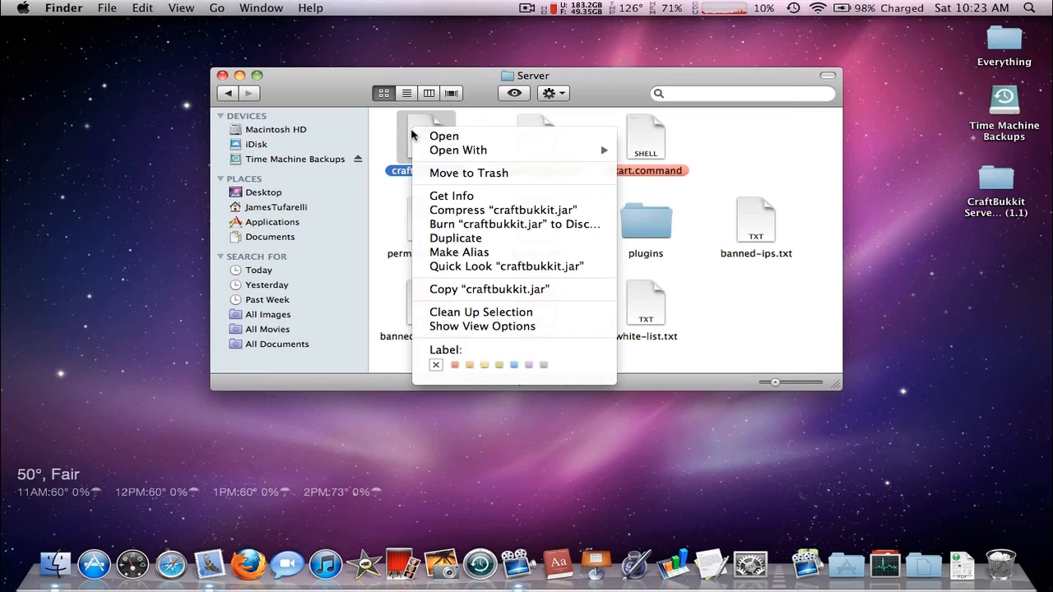
pyautogui.click(727, 344)
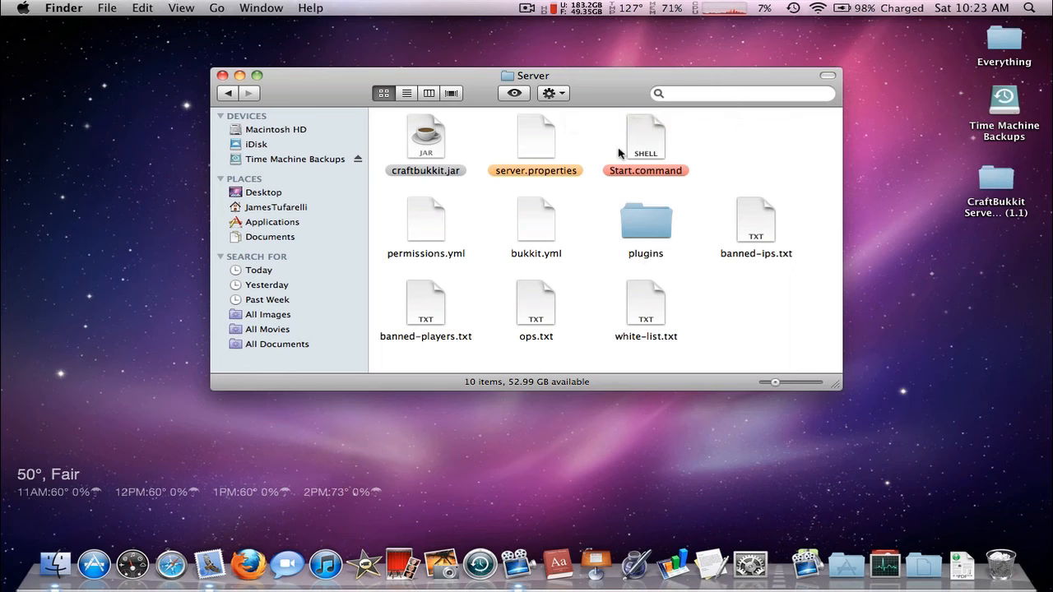
pyautogui.doubleClick(645, 138)
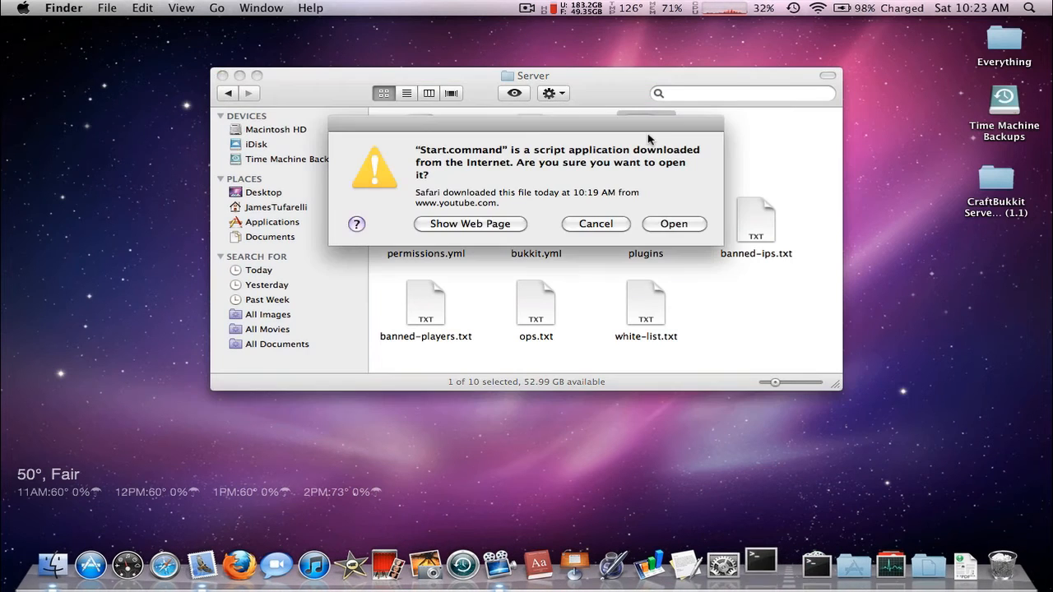
# Approve the downloaded Start.command so the Craftbukkit 1.1 server starts in Terminal.
pyautogui.click(673, 223)
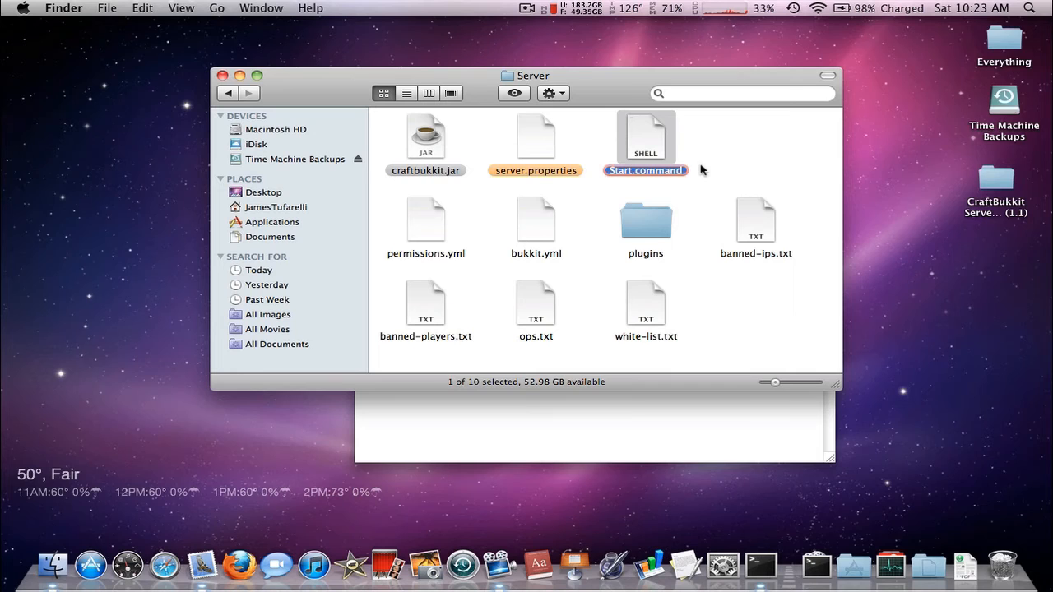
pyautogui.doubleClick(645, 138)
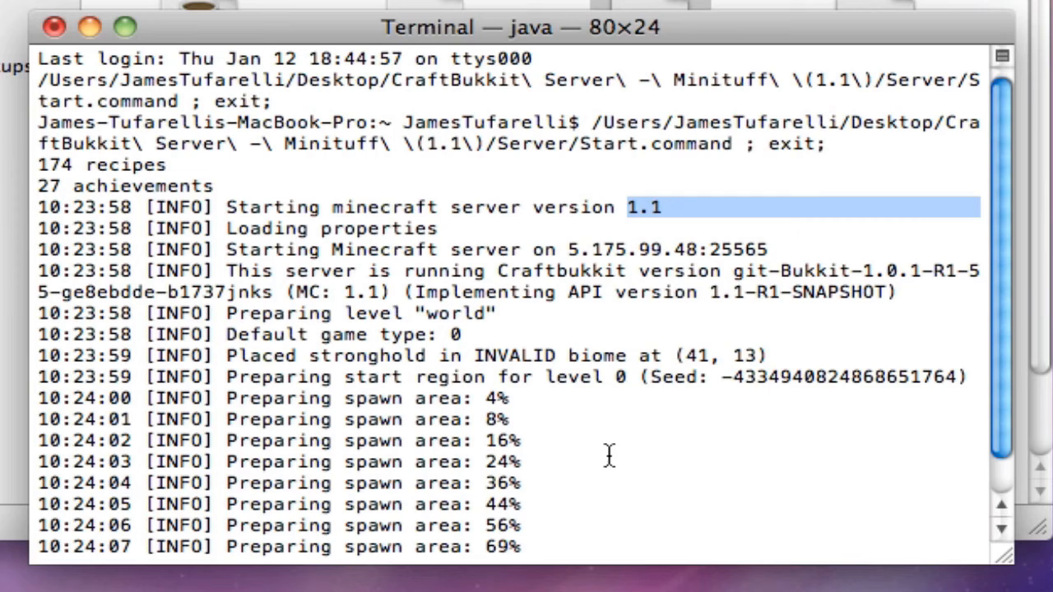
pyautogui.moveTo(727, 276)
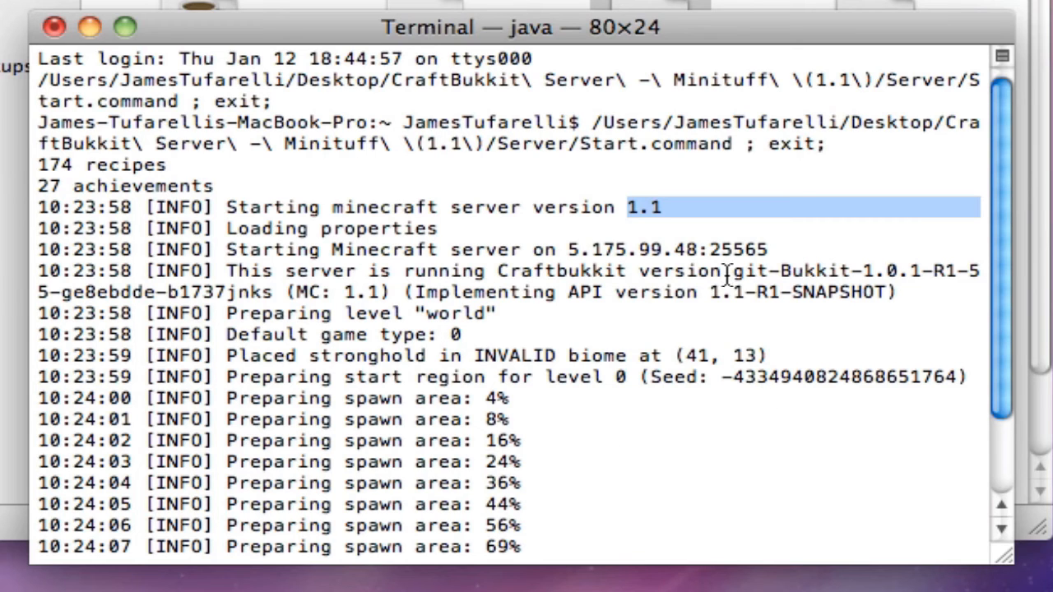